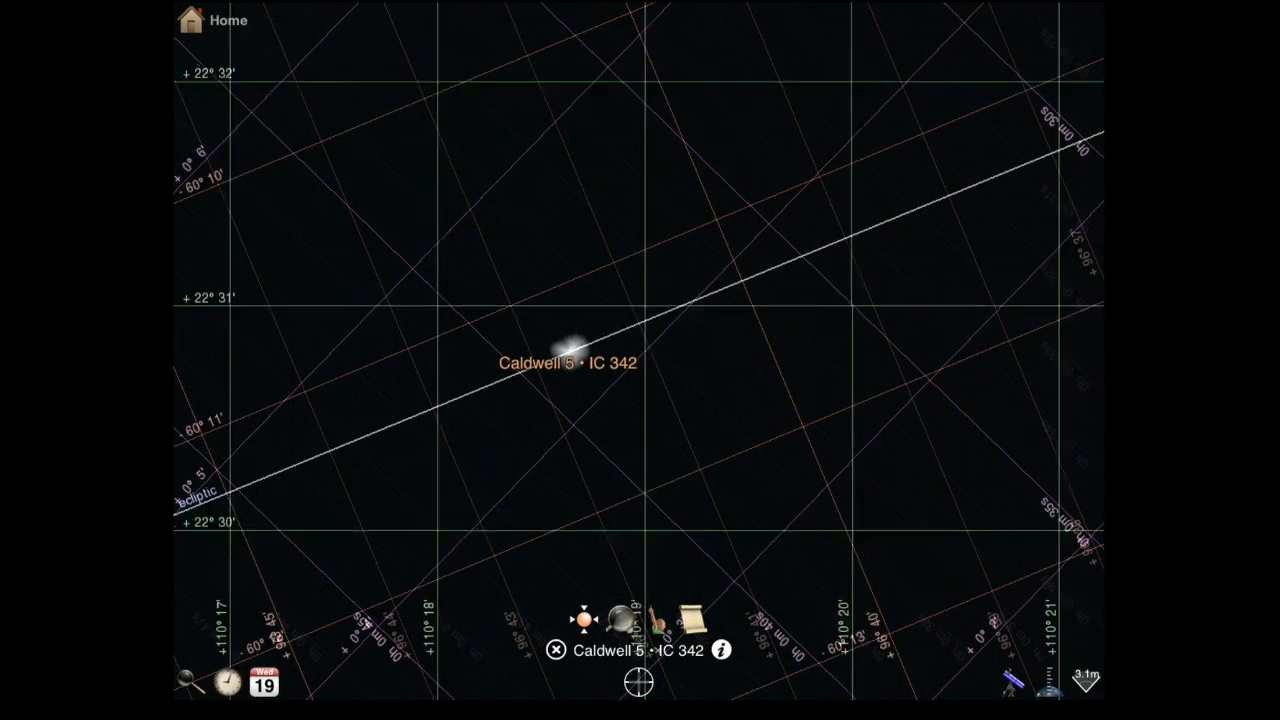
- Open the object browser and go to its Stars section
{"action": "left_click", "coordinate": [188, 680]}
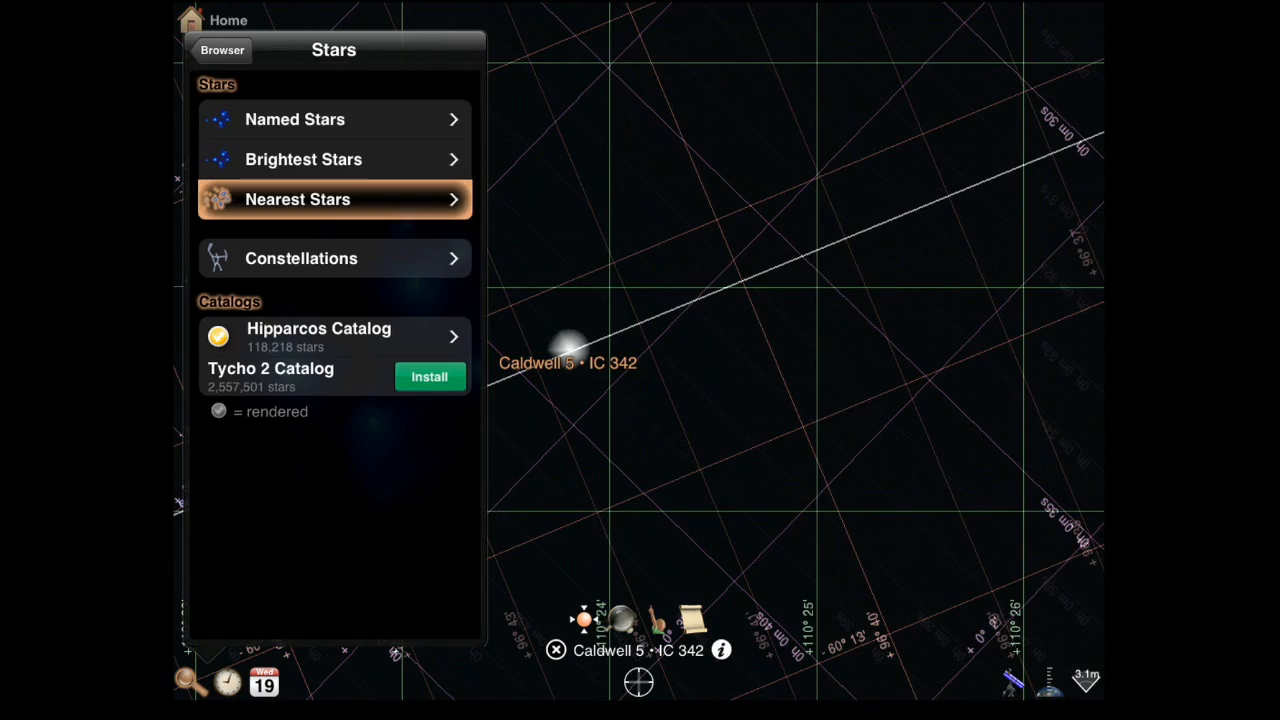
- View Barnard's Star in Nearest Stars, then browse back toward the Moon's info
{"action": "left_click", "coordinate": [333, 199]}
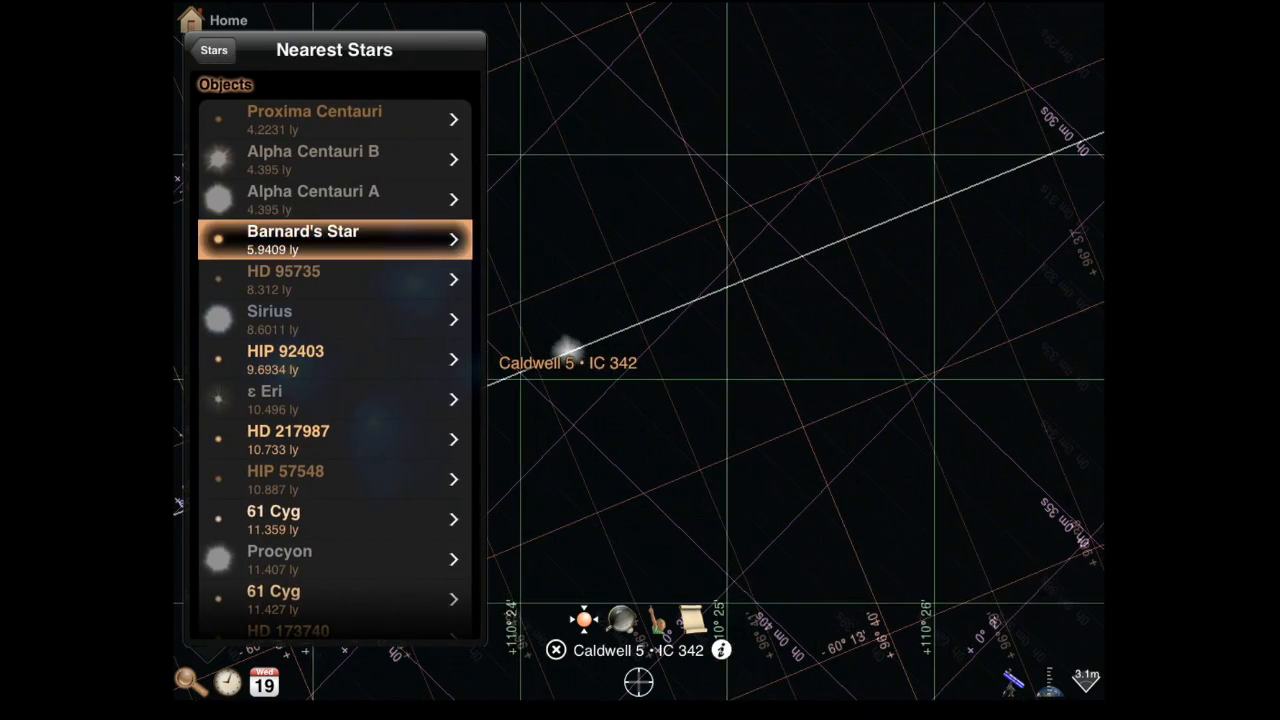
{"action": "left_click", "coordinate": [334, 238]}
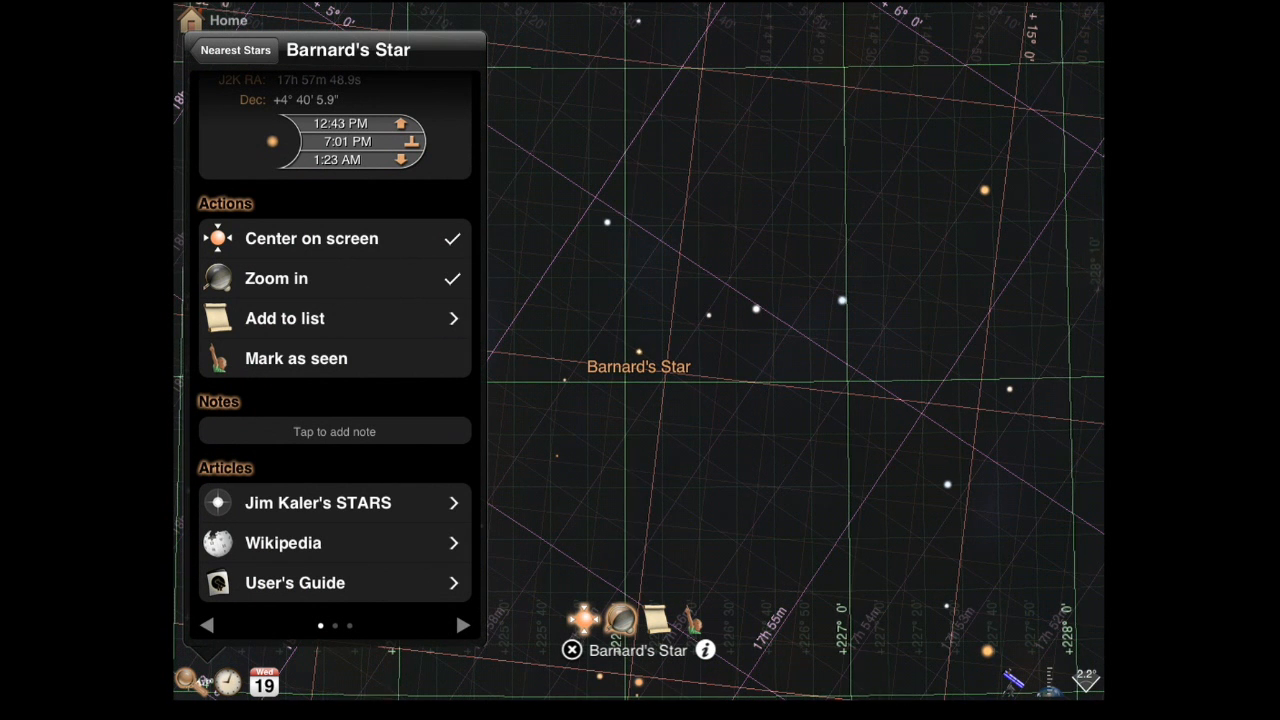
{"action": "left_click", "coordinate": [334, 431]}
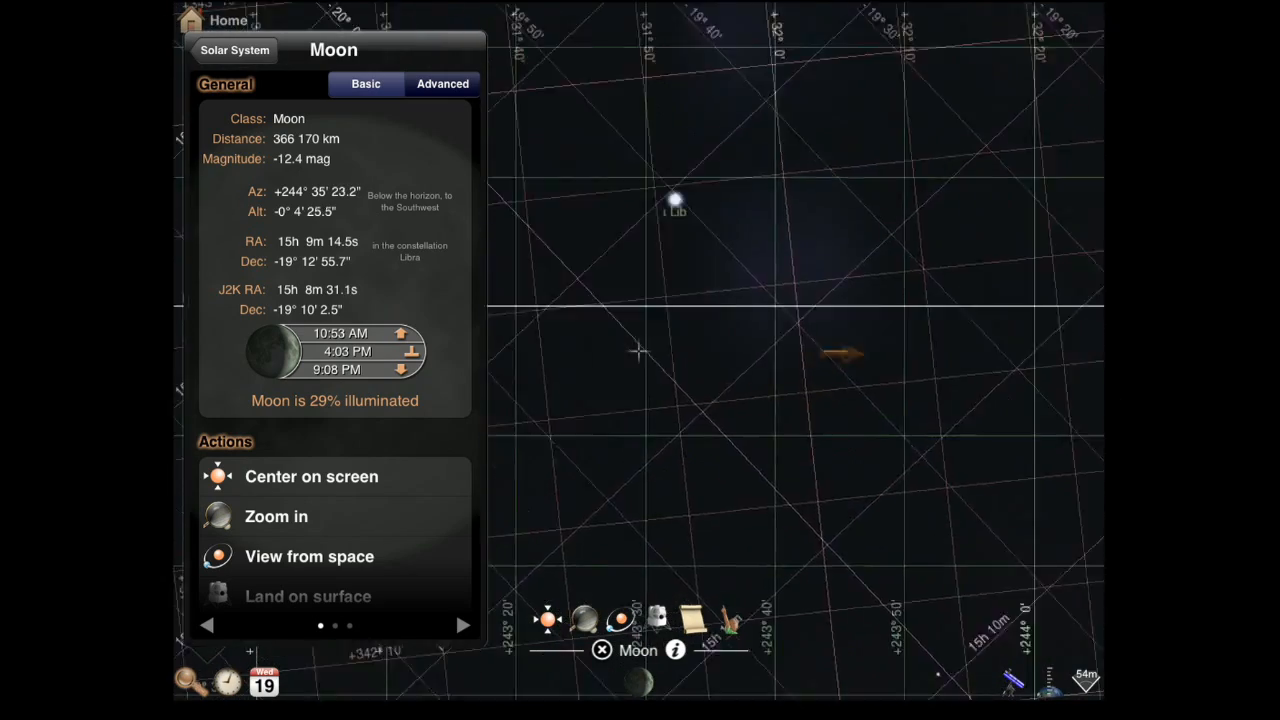
- Dismiss the Moon info popover to reveal the sky facing North around Polaris
{"action": "left_click", "coordinate": [276, 516]}
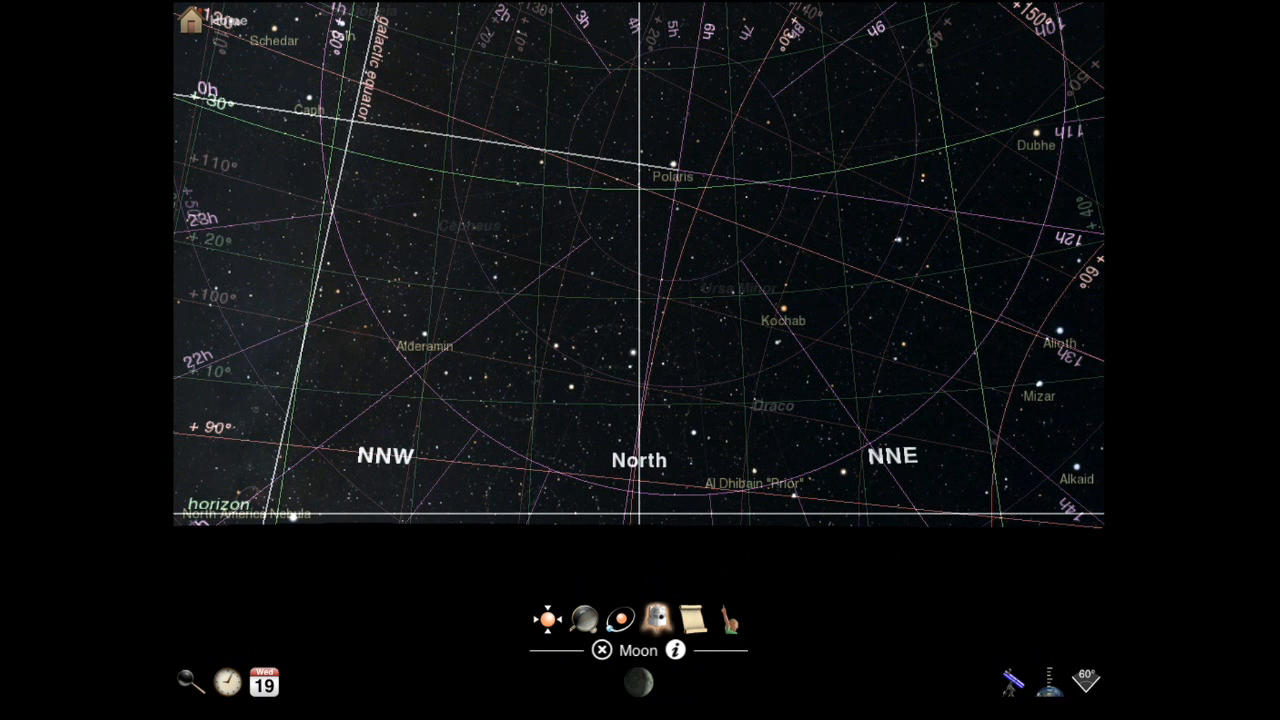
- Show the date and time controls and open the telescope equipment settings
{"action": "left_click", "coordinate": [695, 615]}
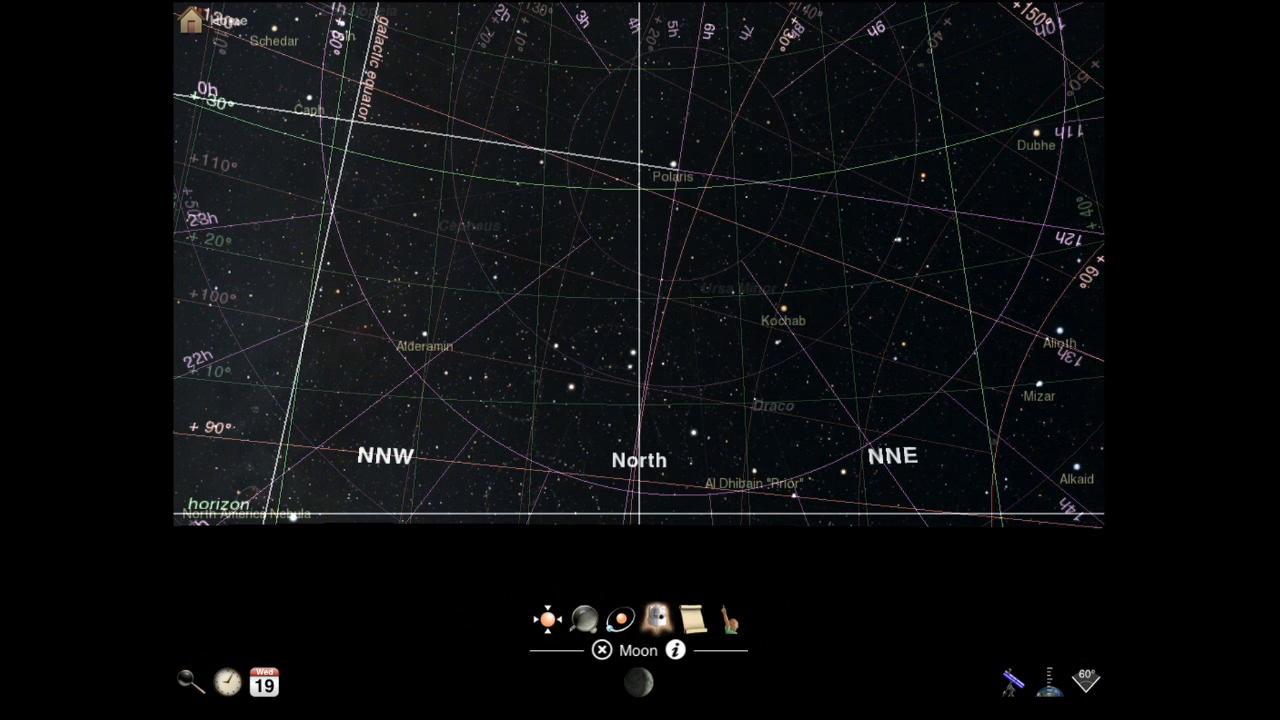
{"action": "left_click", "coordinate": [226, 682]}
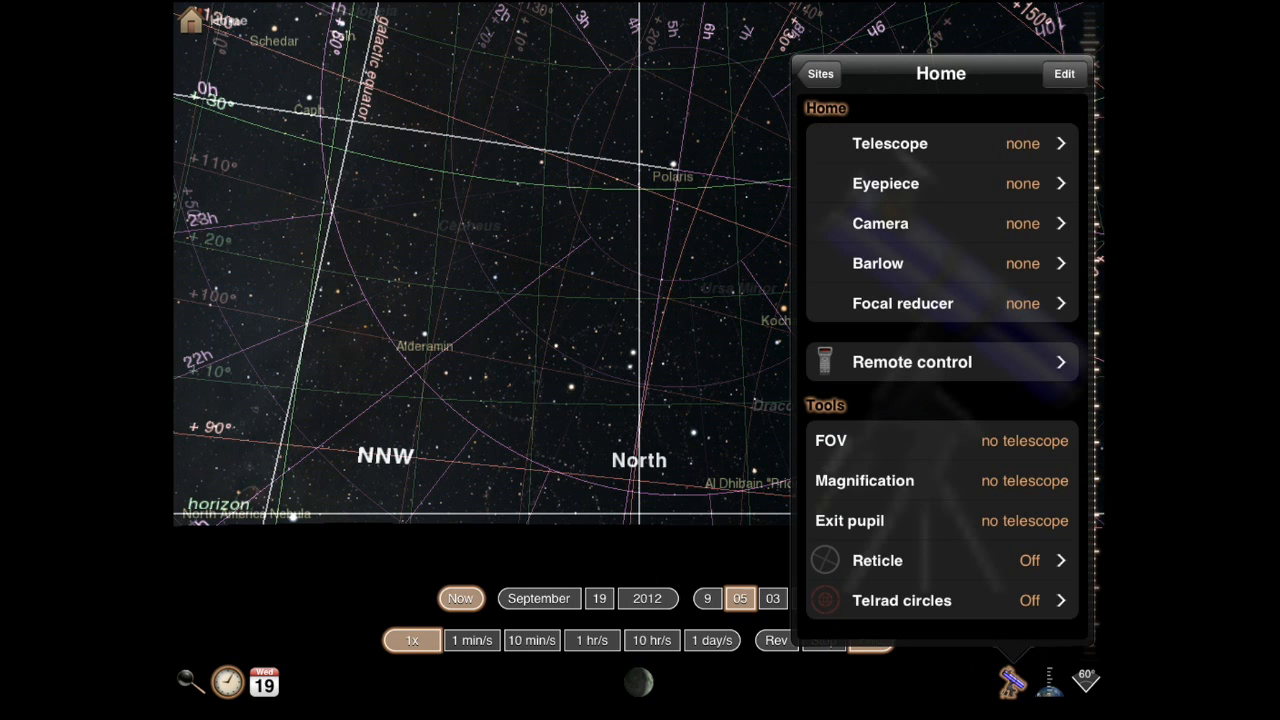
- Inspect telescope Remote control options, return to the overview, and close equipment settings
{"action": "left_click", "coordinate": [940, 362]}
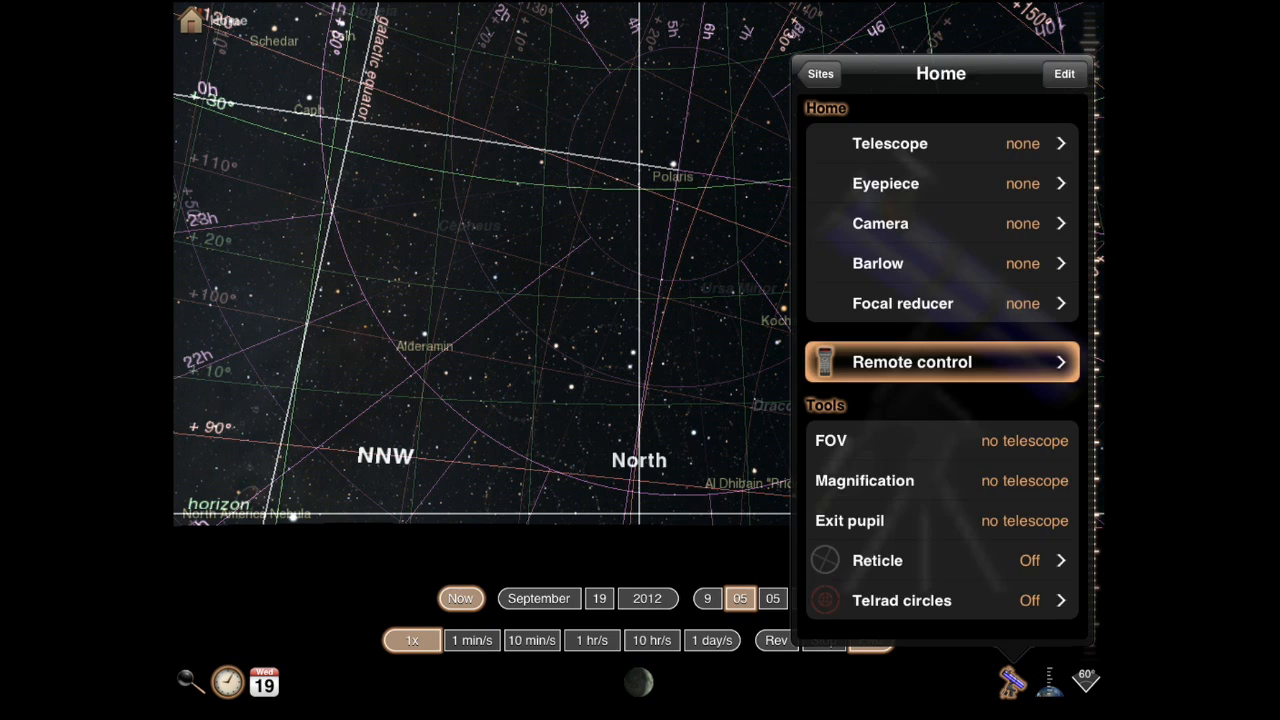
{"action": "left_click", "coordinate": [911, 362]}
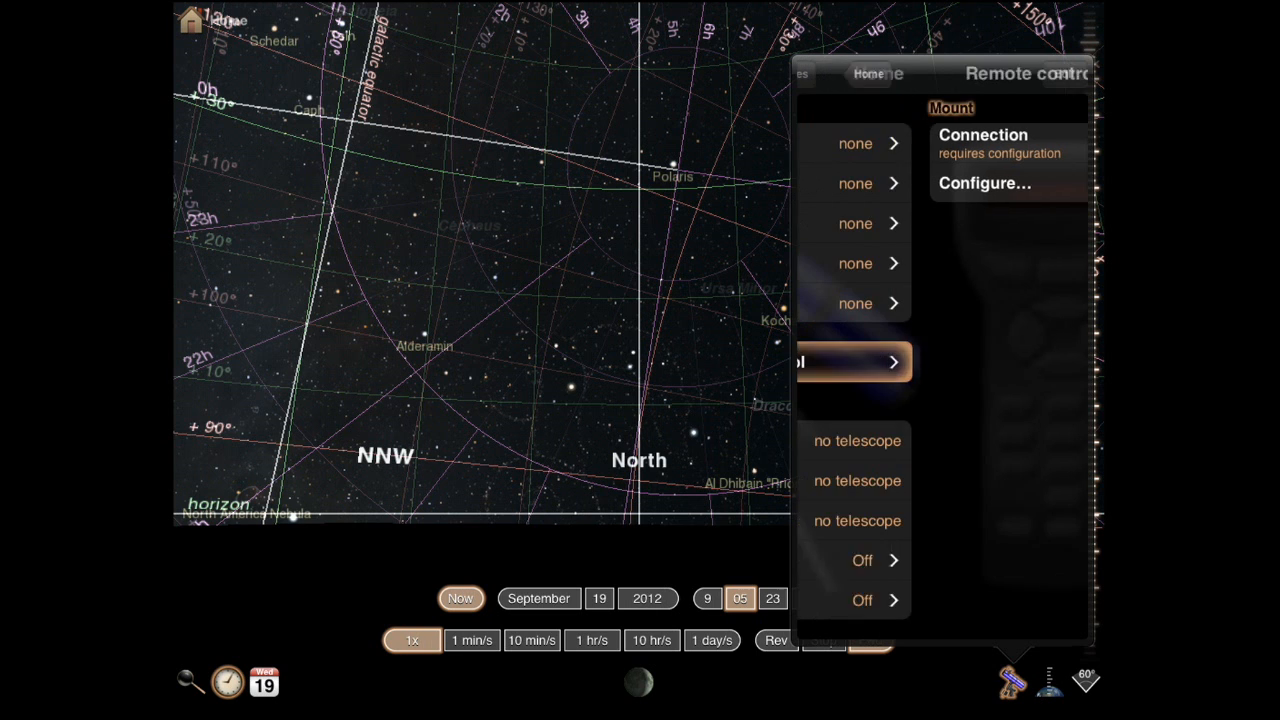
{"action": "left_click", "coordinate": [868, 73]}
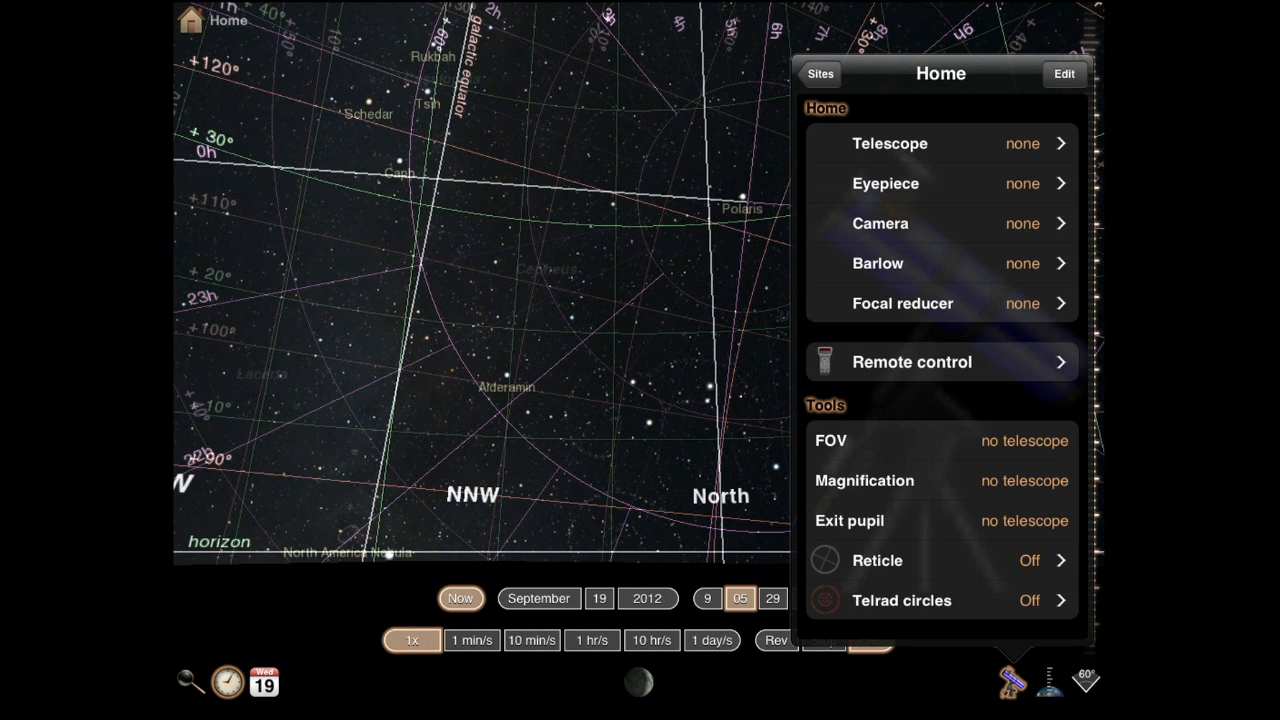
{"action": "left_click", "coordinate": [190, 682]}
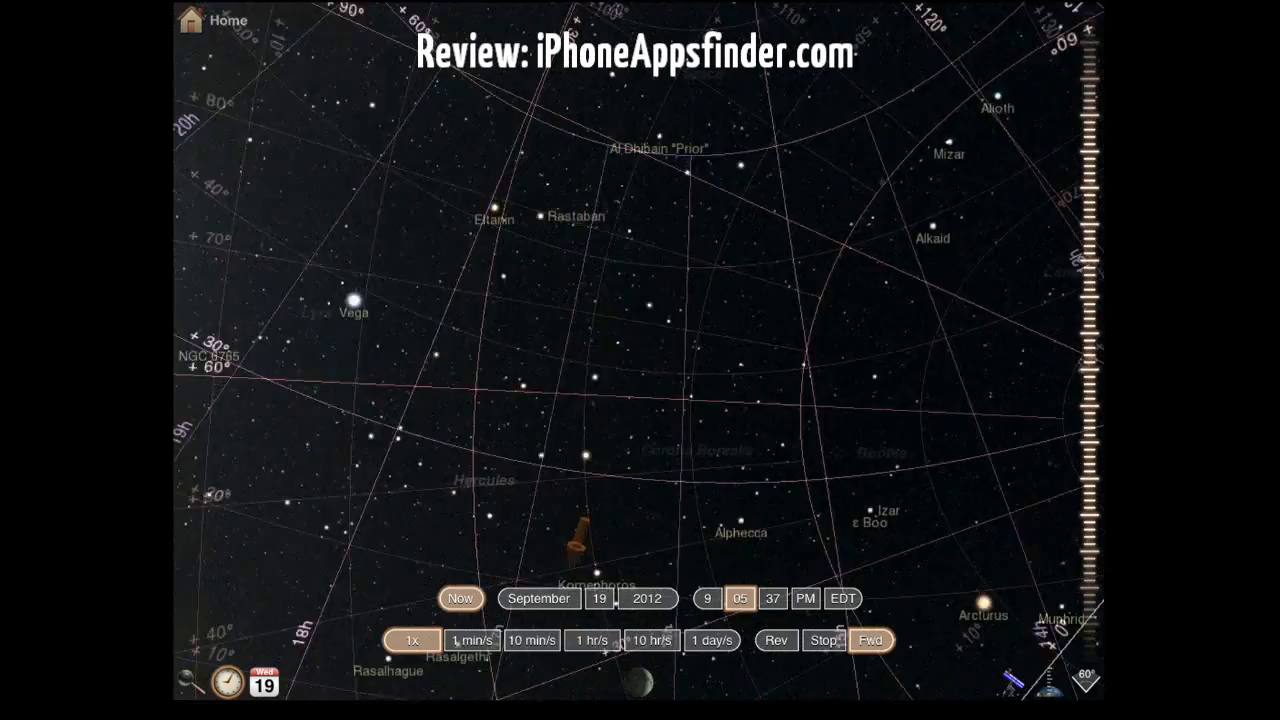
- Select the Sun and open its info, viewing it from space
{"action": "left_click", "coordinate": [869, 640]}
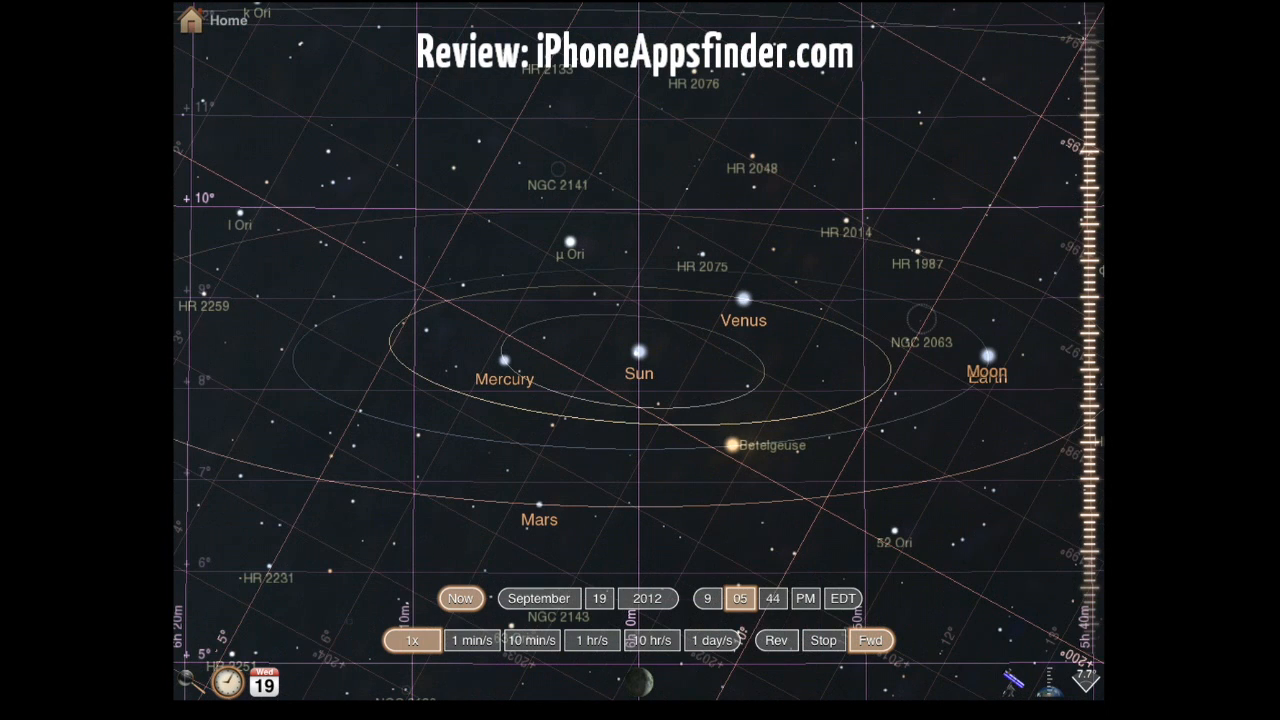
{"action": "left_click", "coordinate": [730, 447]}
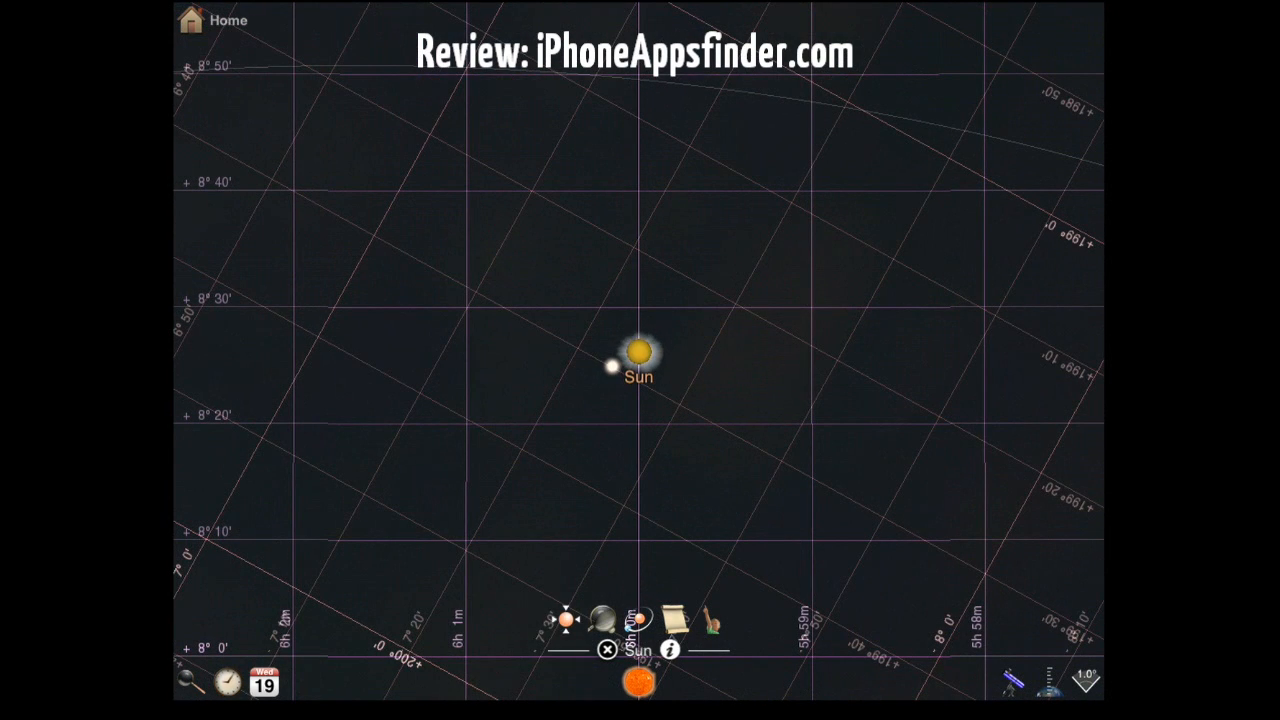
{"action": "left_click", "coordinate": [635, 354]}
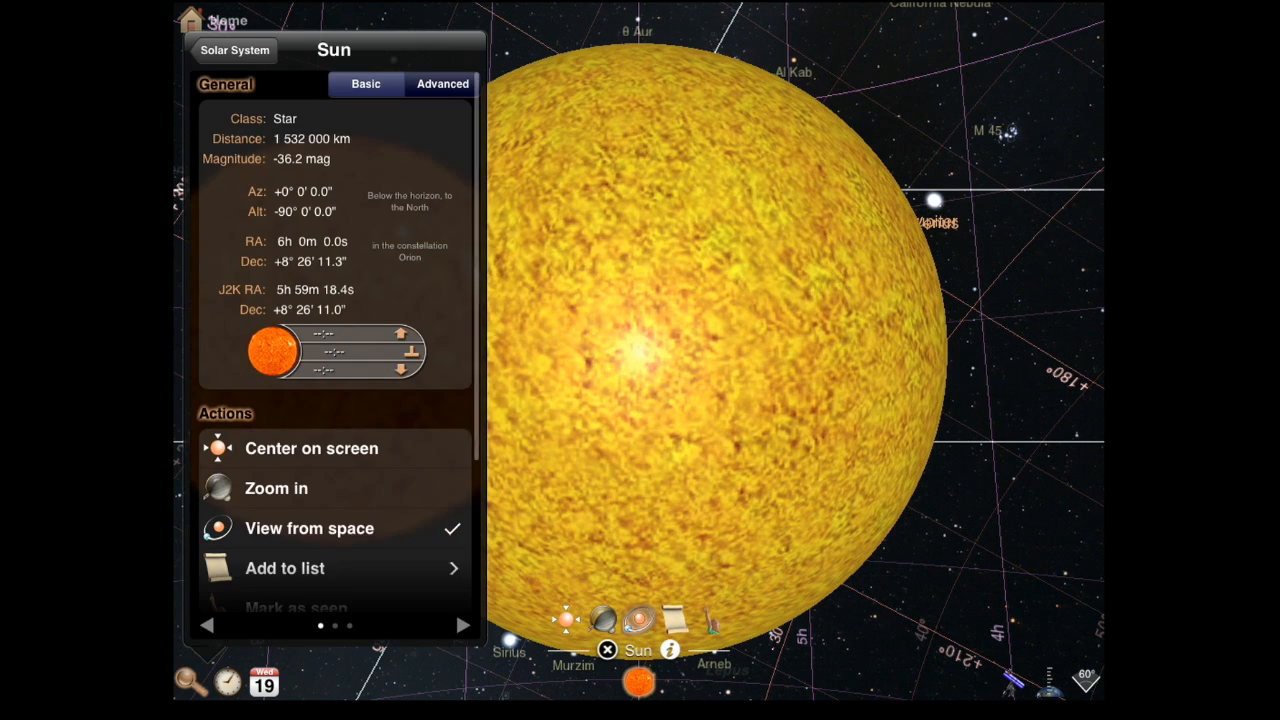
- Add the Sun to a new custom list named 'Test'
{"action": "scroll", "scroll_direction": "down", "scroll_amount": 3}
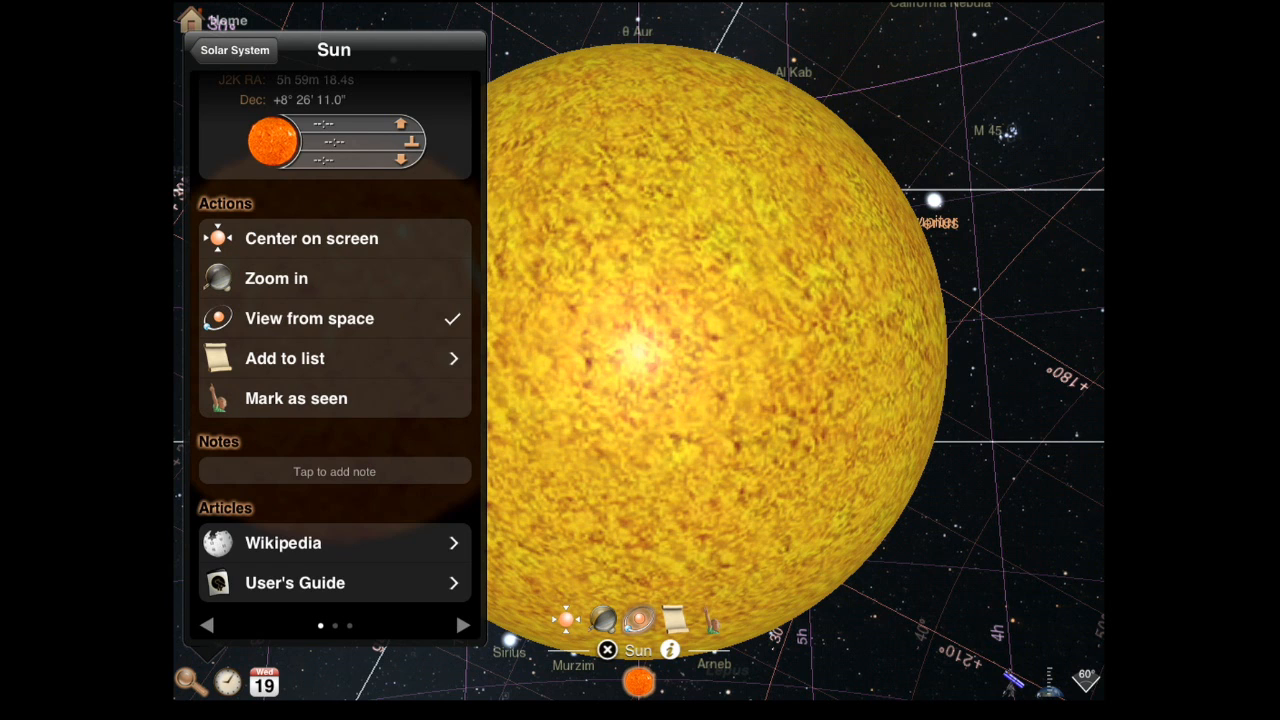
{"action": "left_click", "coordinate": [285, 358]}
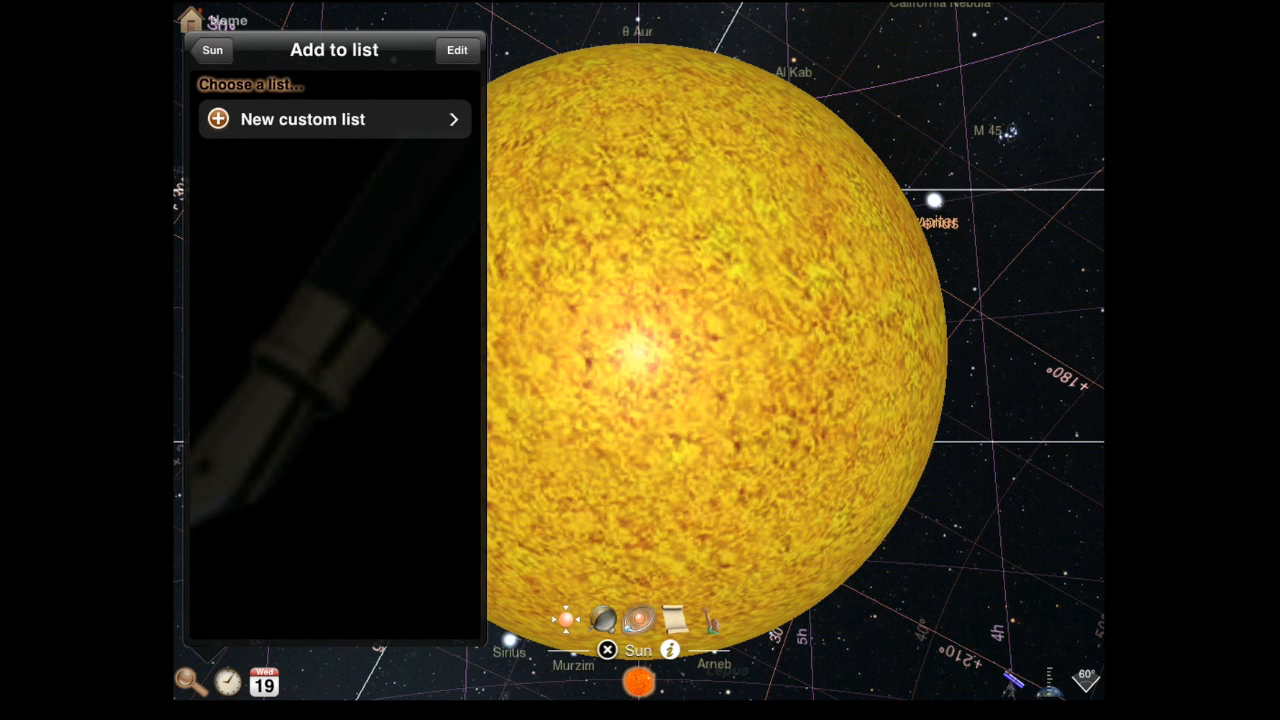
{"action": "left_click", "coordinate": [302, 119]}
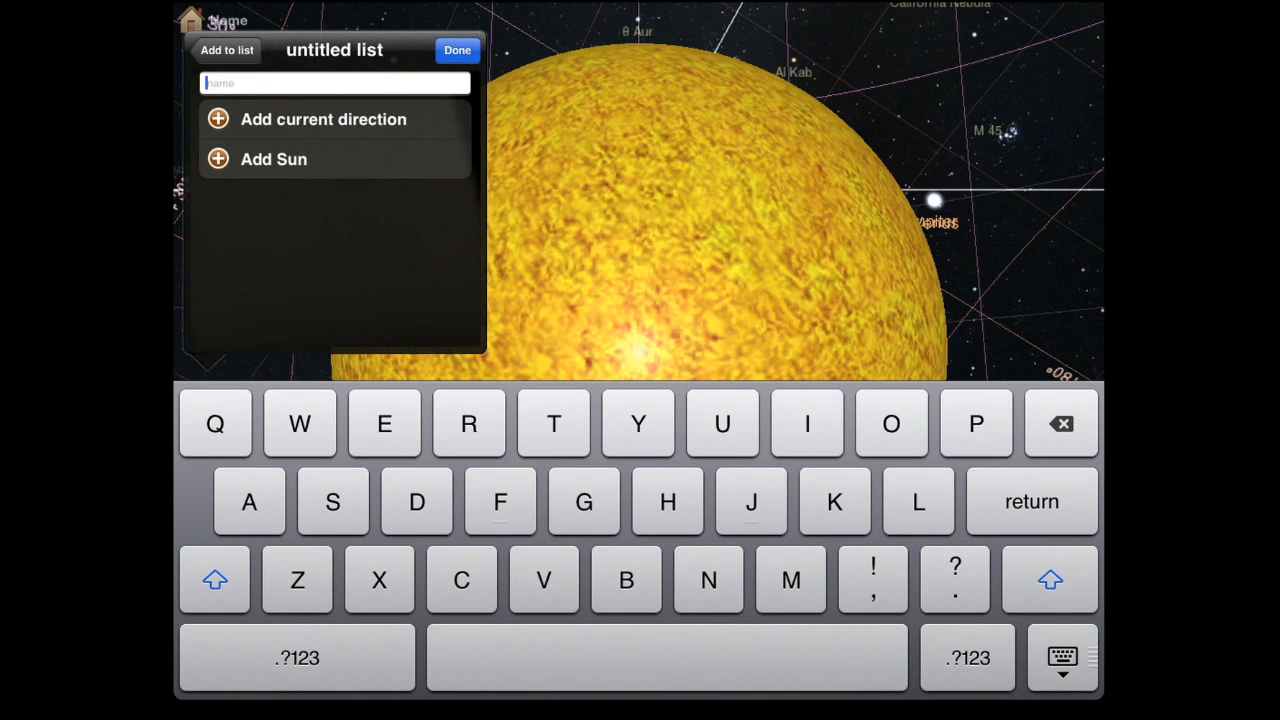
{"action": "type", "text": "Test"}
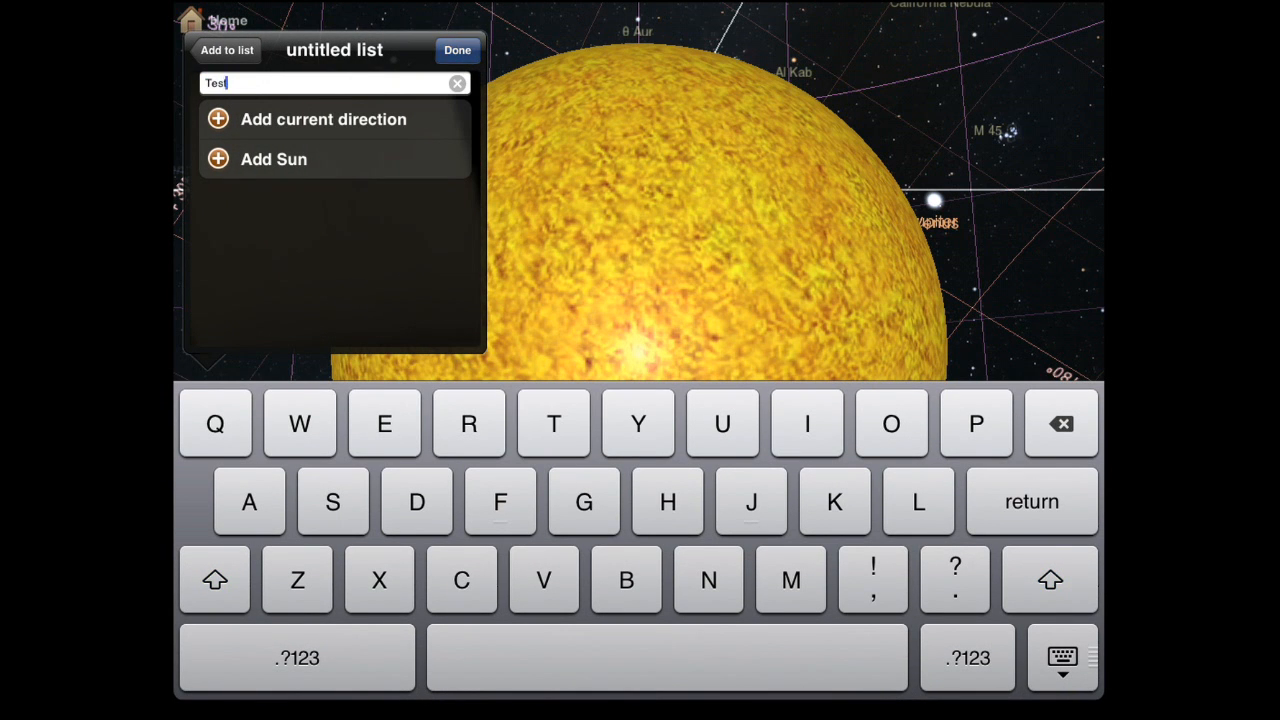
{"action": "left_click", "coordinate": [457, 50]}
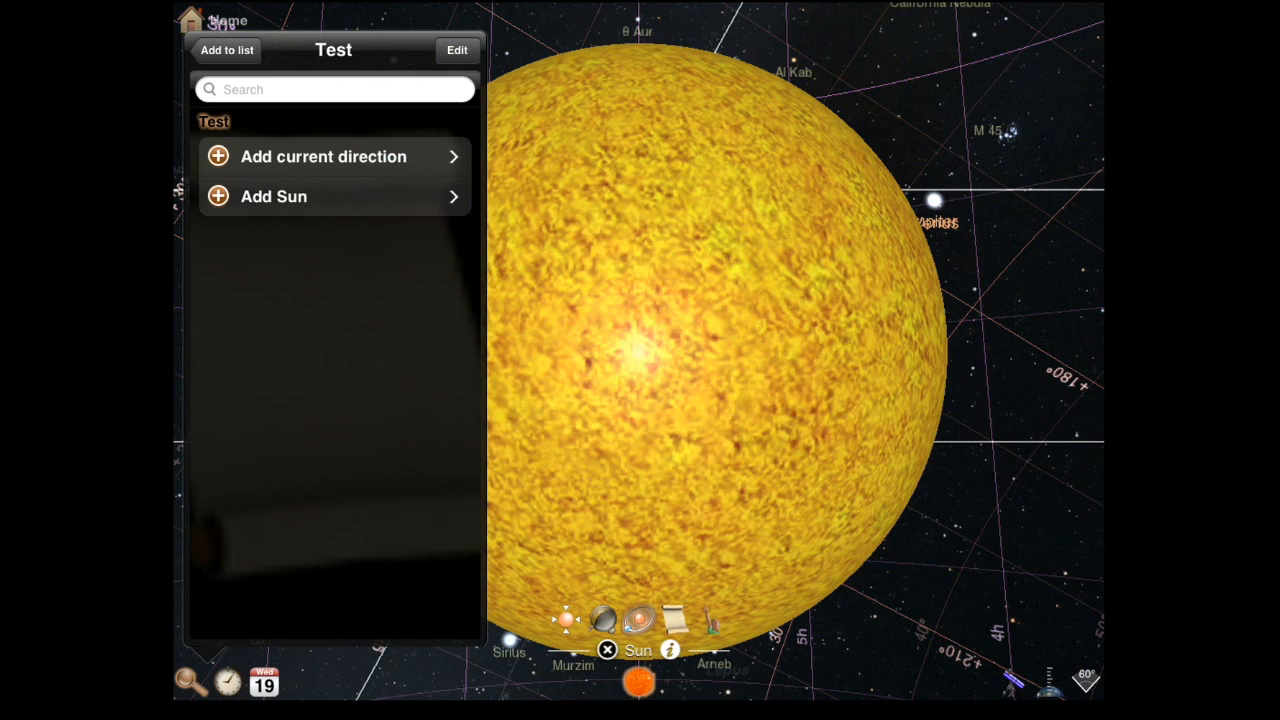